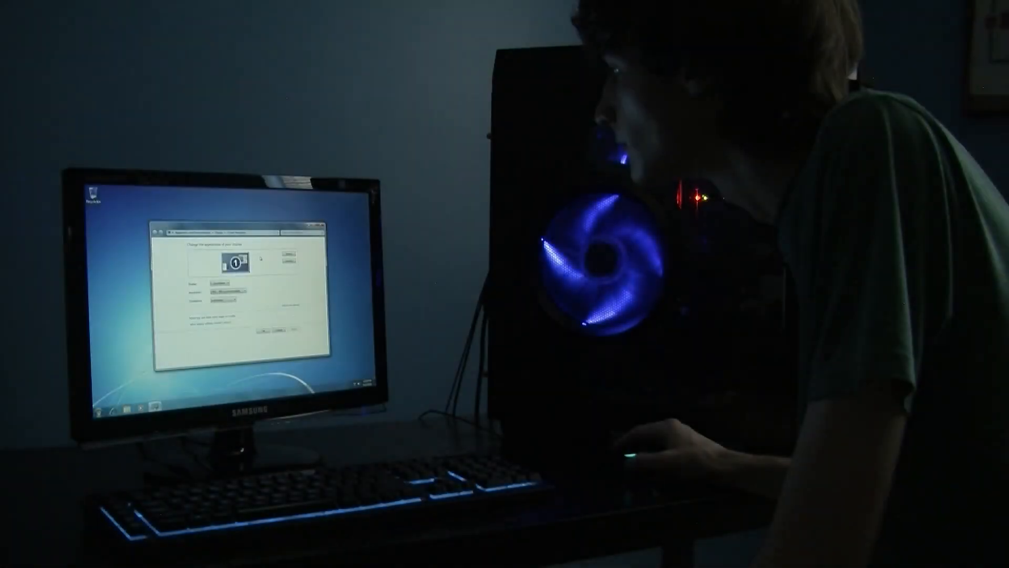
Step: Dismiss the Screen Resolution window with OK, returning to the desktop
click(231, 294)
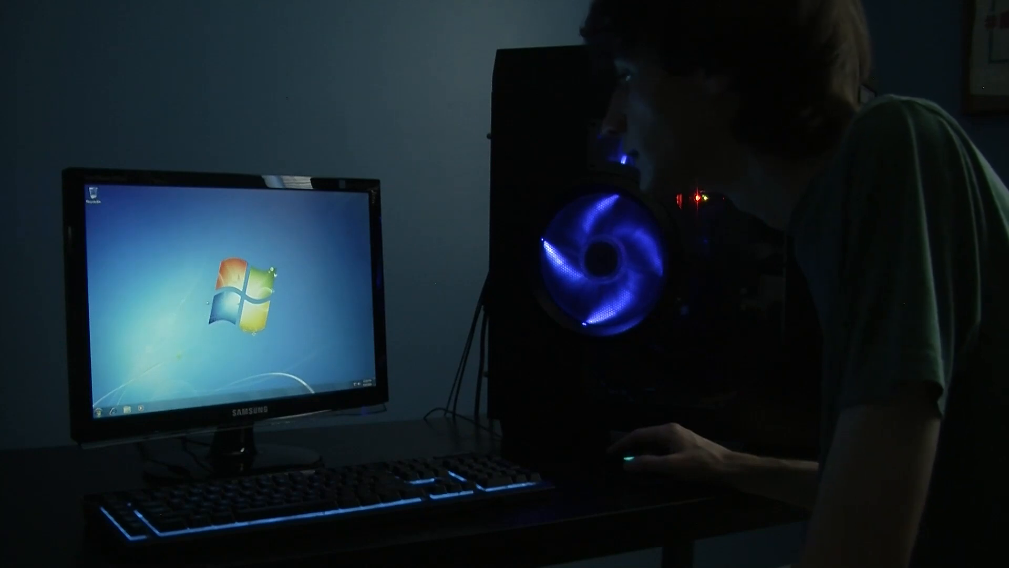
click(97, 410)
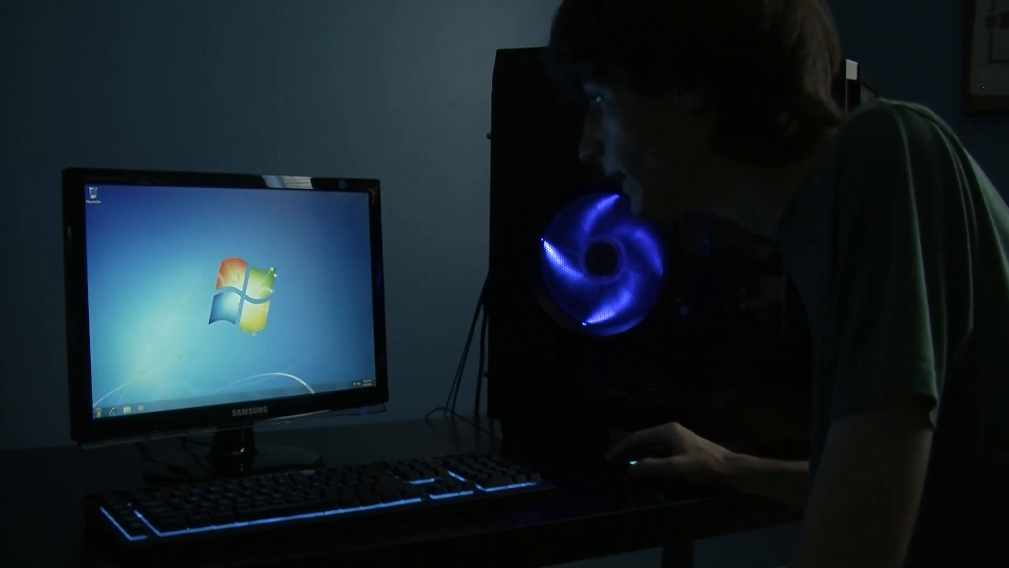
click(95, 409)
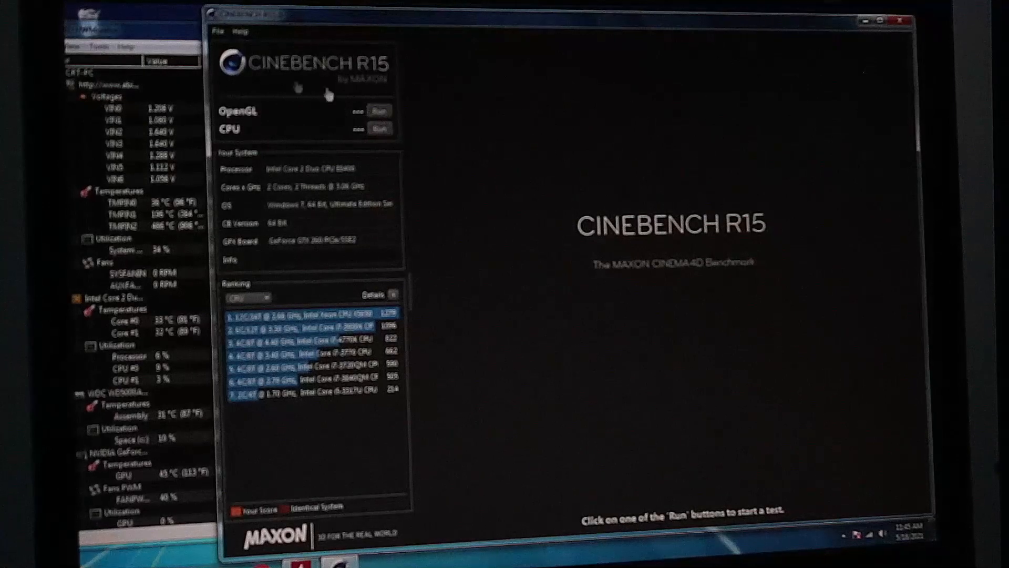
mouse_move(439, 186)
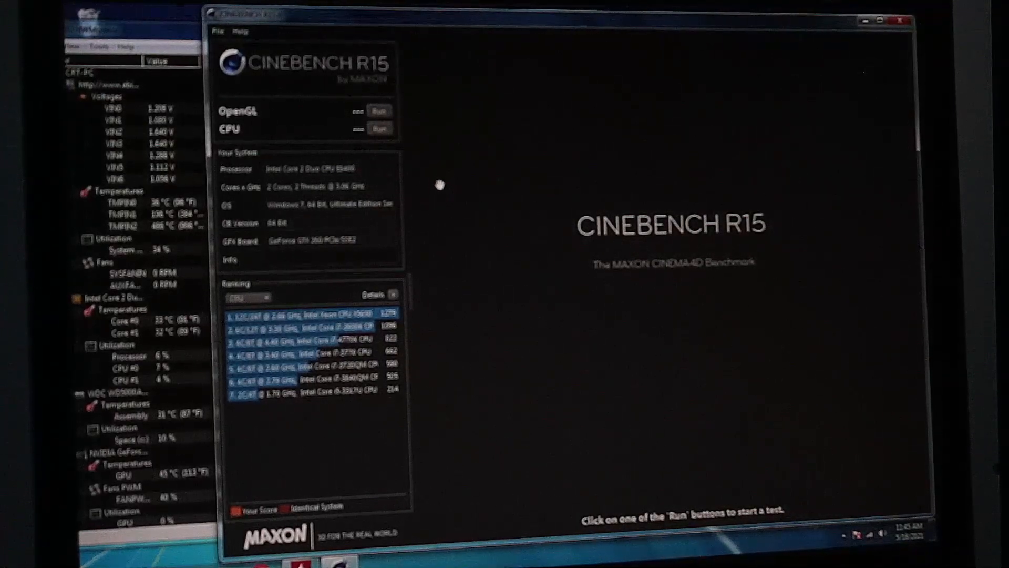
Step: Launch the Cinebench CPU render benchmark with the Run button
click(379, 128)
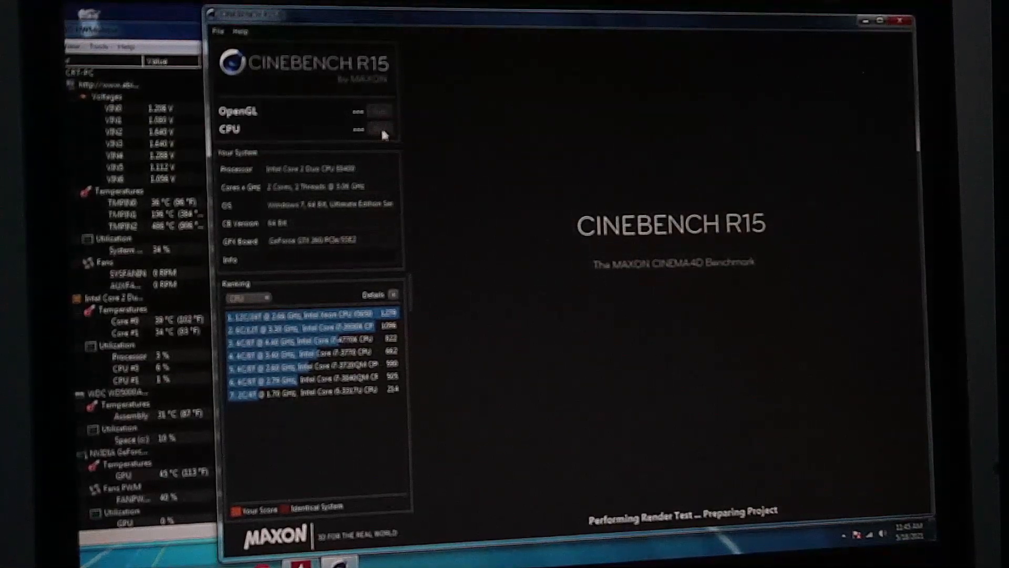
click(380, 129)
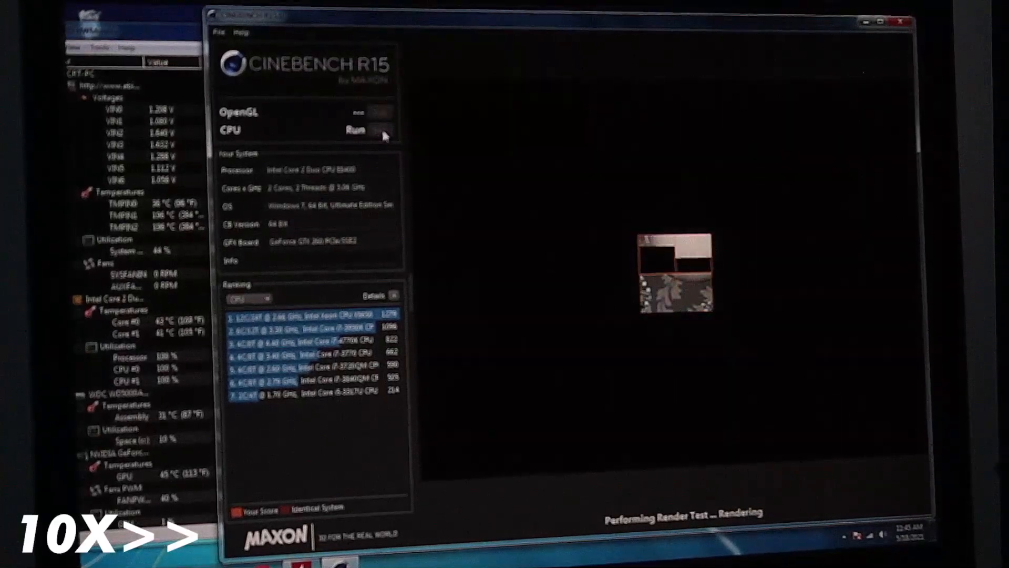